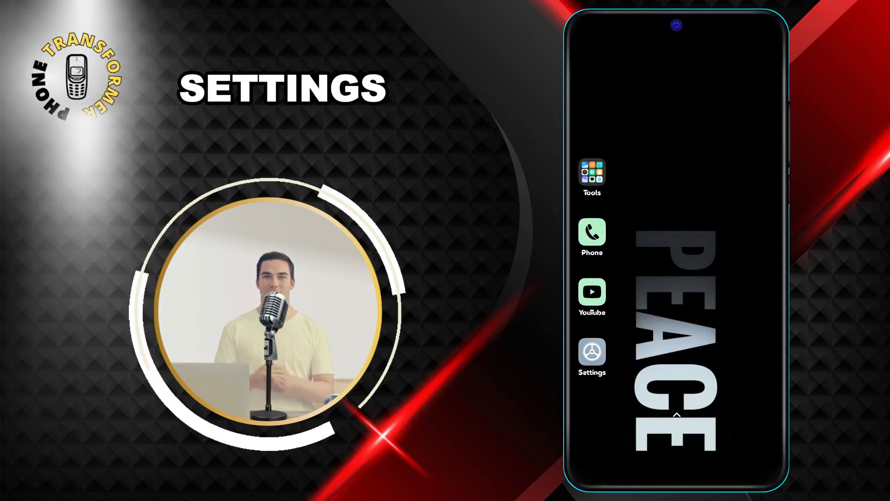
# Launch Settings from the home screen and scroll down to the Display entry.
pyautogui.click(592, 348)
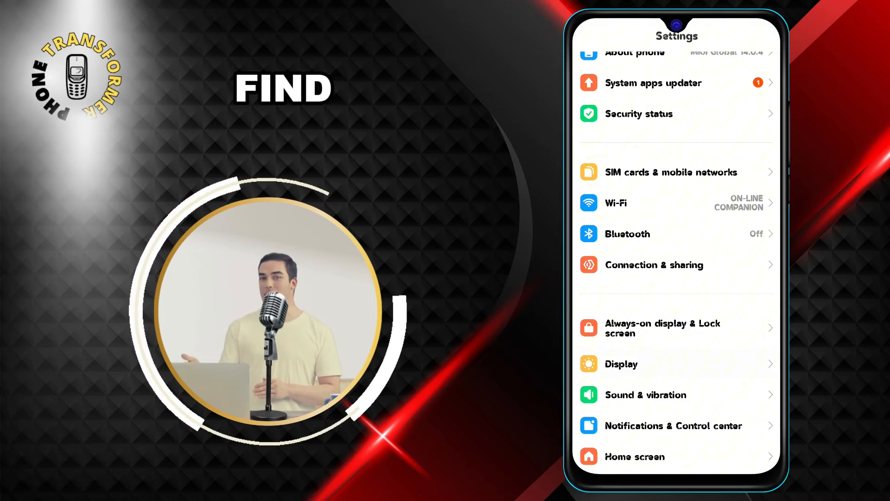
pyautogui.scroll(-3)
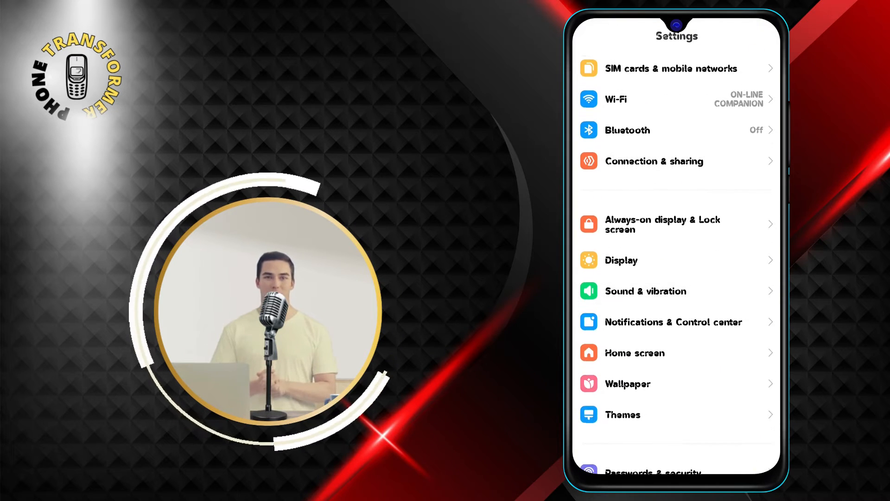
pyautogui.scroll(-3)
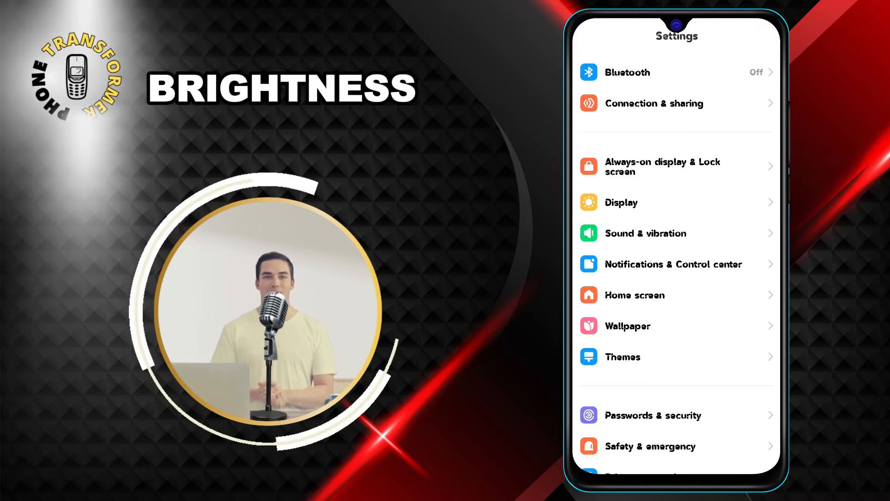
# Enter the Display page to reach the Dark mode toggle and Brightness level.
pyautogui.click(620, 202)
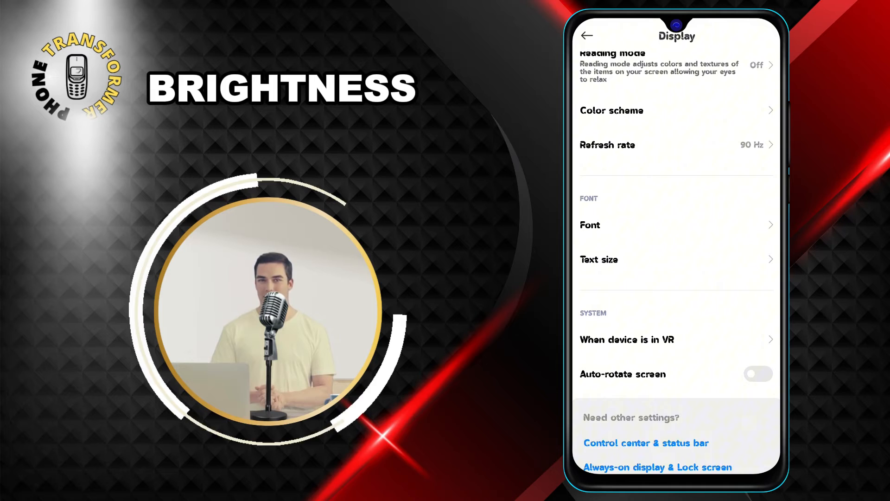
pyautogui.scroll(-3)
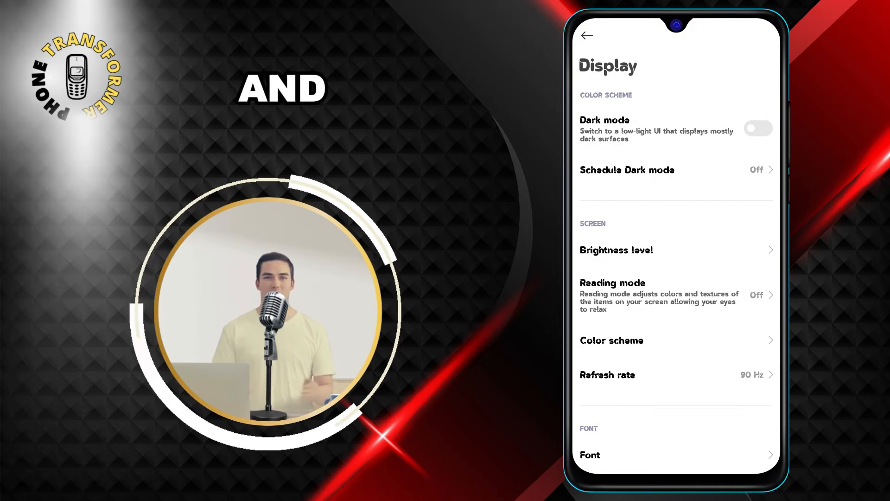
pyautogui.scroll(-3)
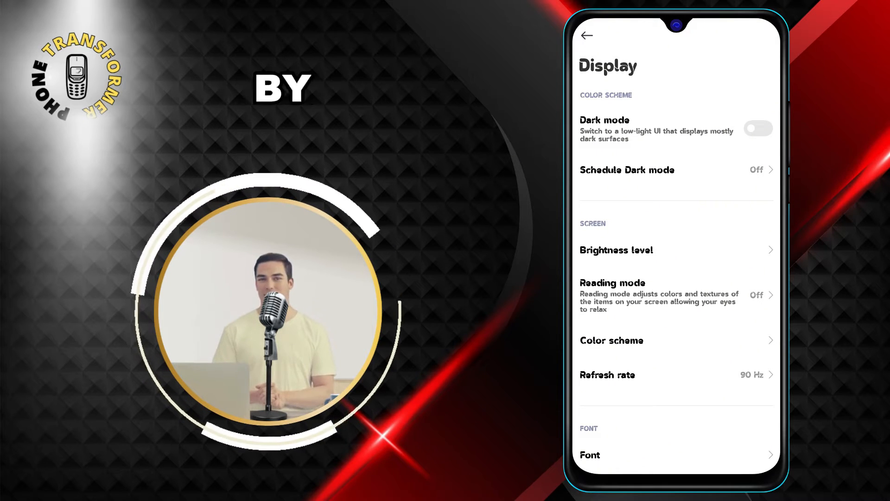
# Switch the Dark mode toggle under Color scheme on, revealing More Dark mode options.
pyautogui.click(757, 129)
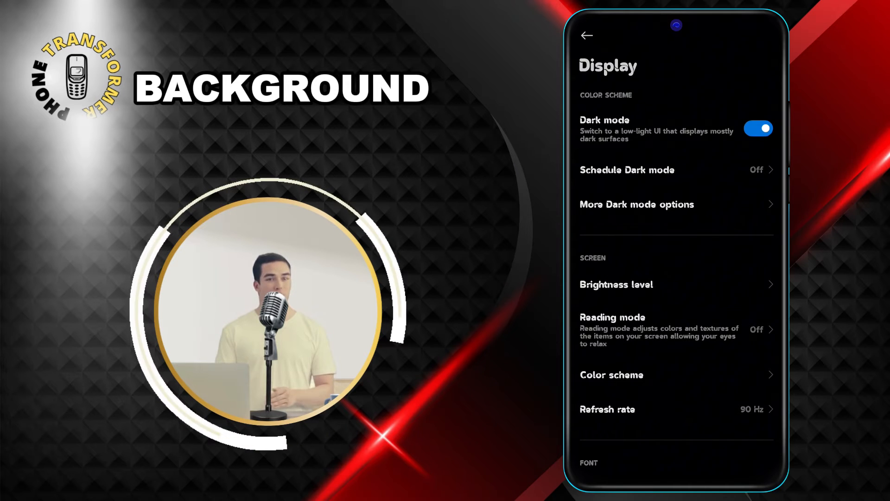
pyautogui.scroll(-3)
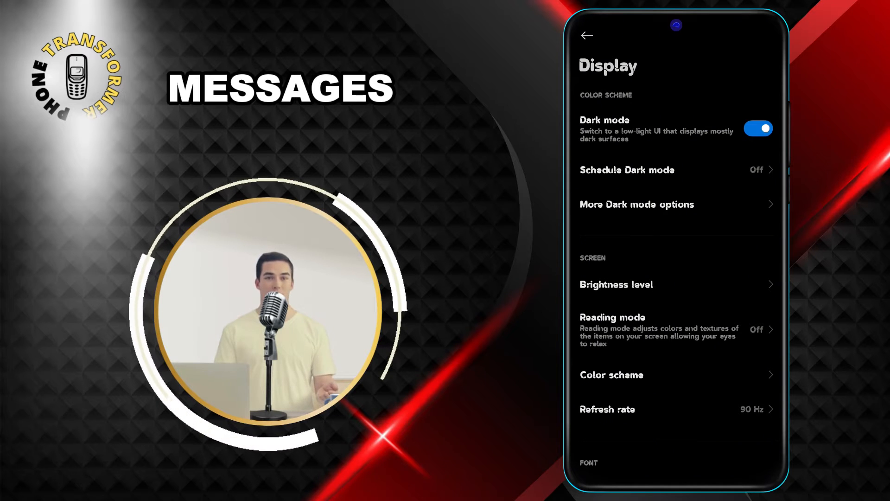
pyautogui.scroll(-3)
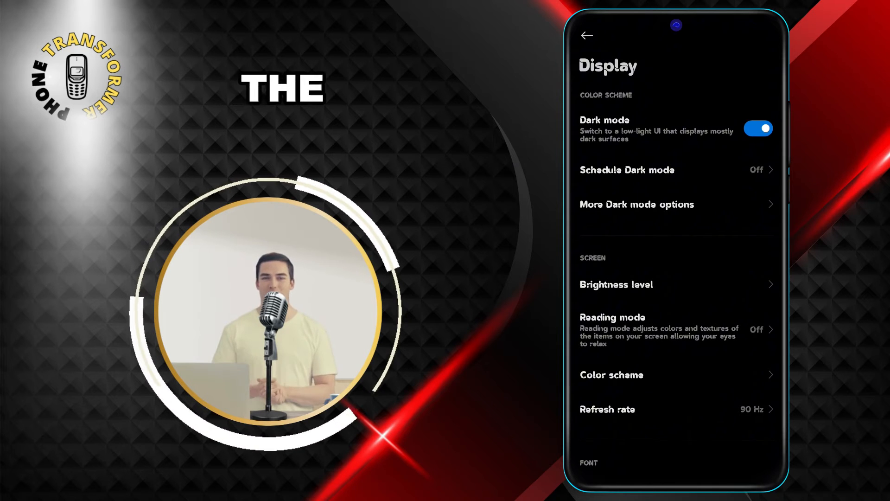
# Turn Dark mode off, then go back to the light-themed main Settings list.
pyautogui.click(758, 128)
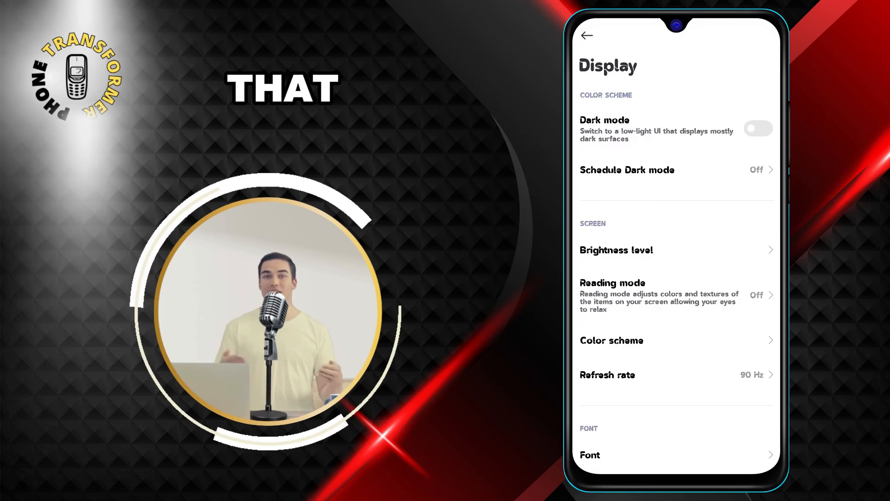
pyautogui.scroll(-3)
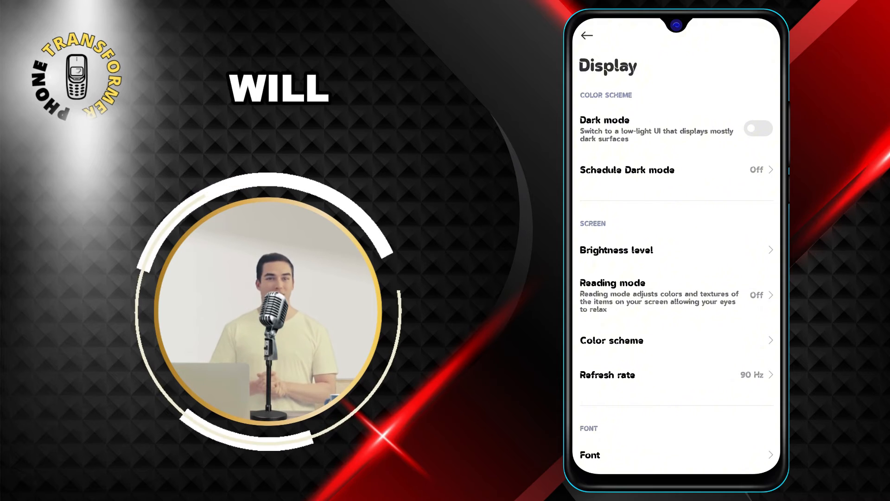
pyautogui.scroll(-3)
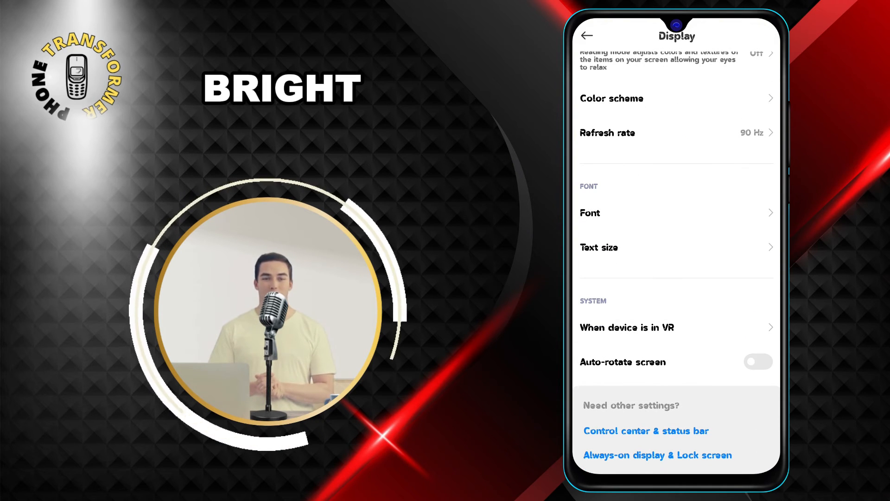
pyautogui.click(587, 35)
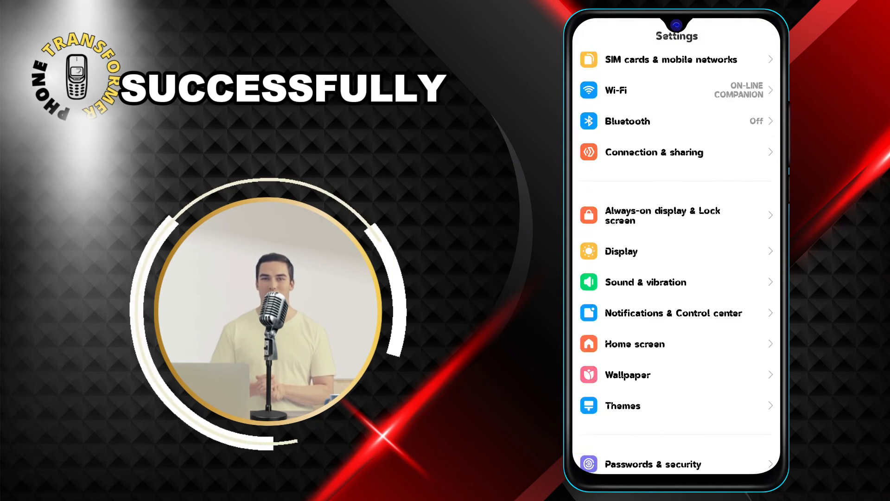